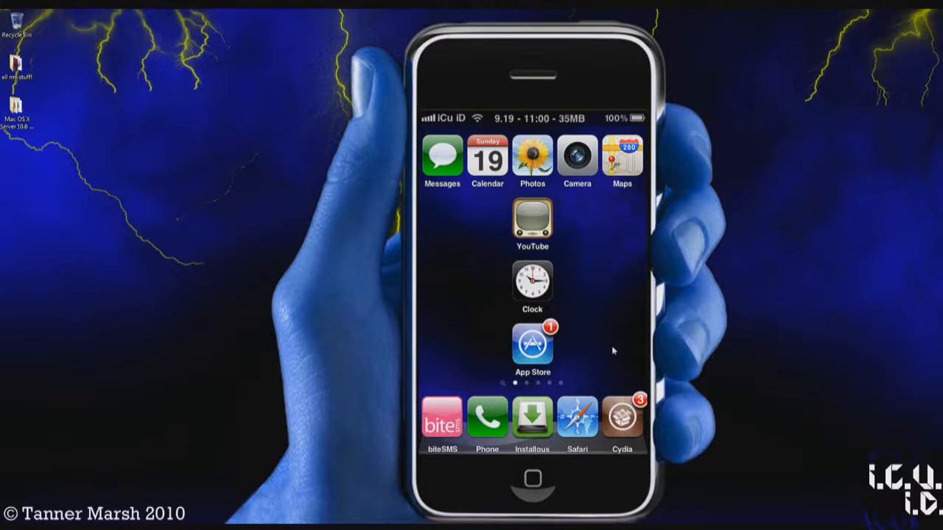
pyautogui.moveTo(702, 442)
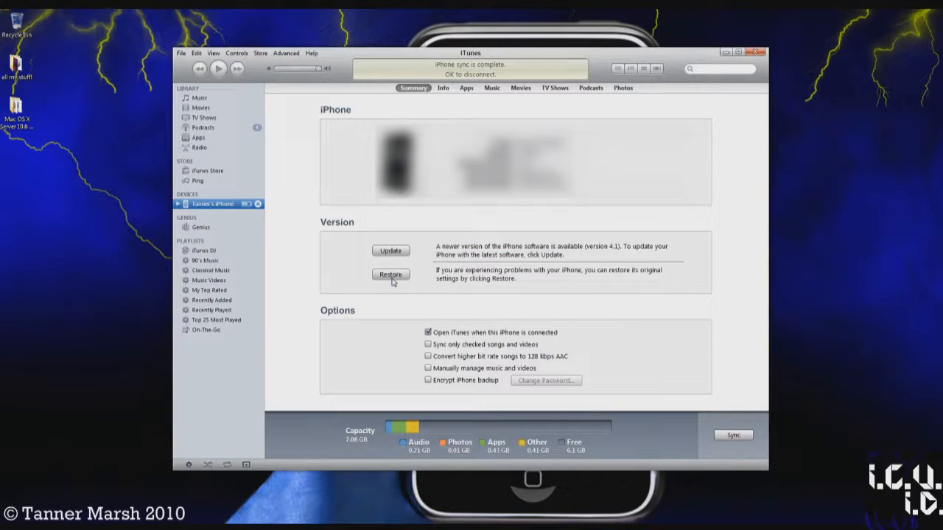
# - Restore the iPhone in iTunes from a chosen software file and confirm
pyautogui.click(390, 274)
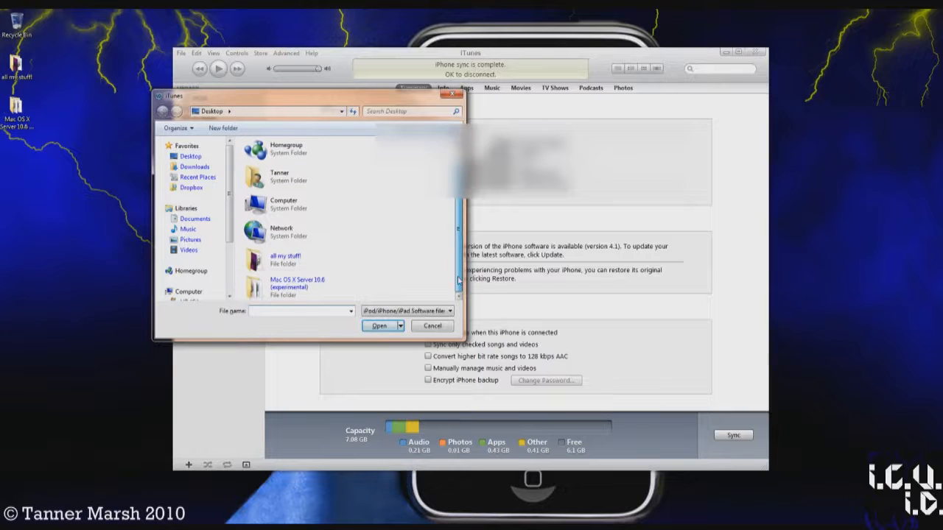
pyautogui.moveTo(357, 243)
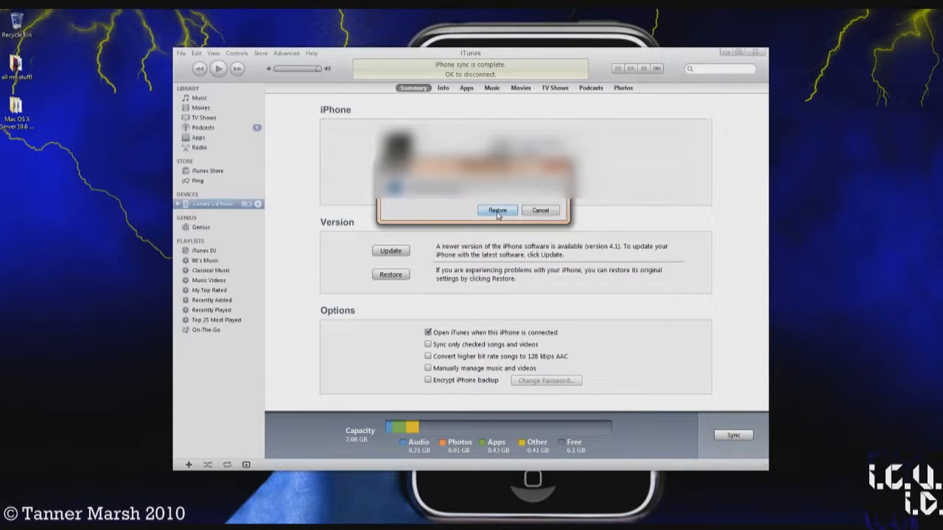
pyautogui.click(497, 210)
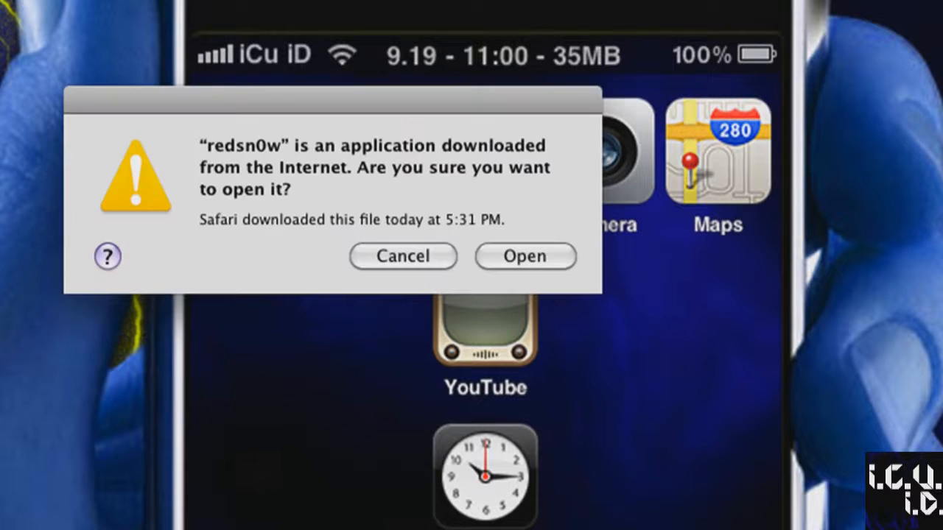
# - Launch redsn0w and enable multitasking and homescreen wallpaper alongside Cydia and battery percentage
pyautogui.click(524, 256)
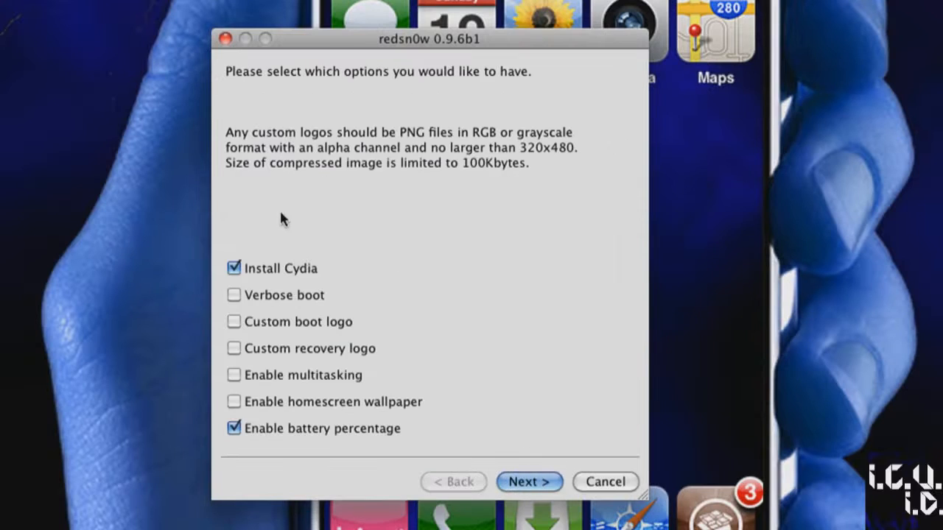
pyautogui.moveTo(258, 308)
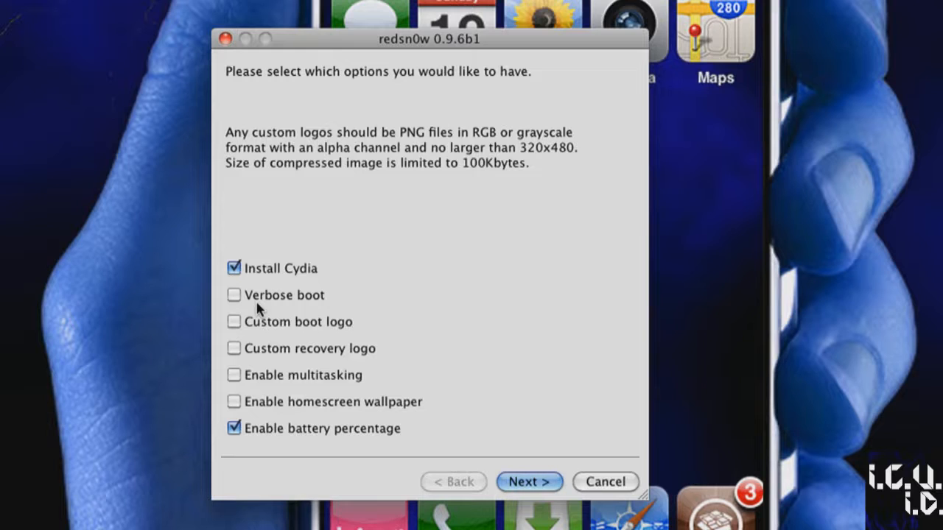
pyautogui.moveTo(320, 356)
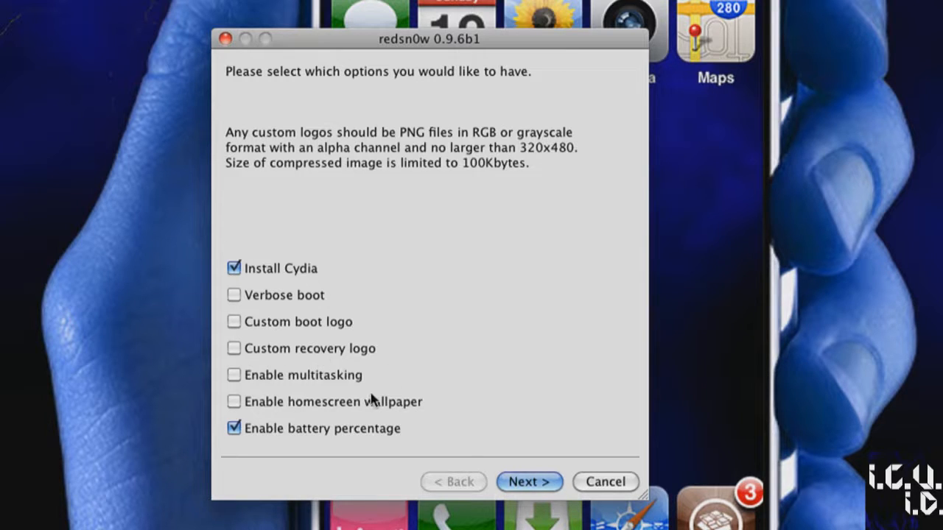
pyautogui.click(234, 375)
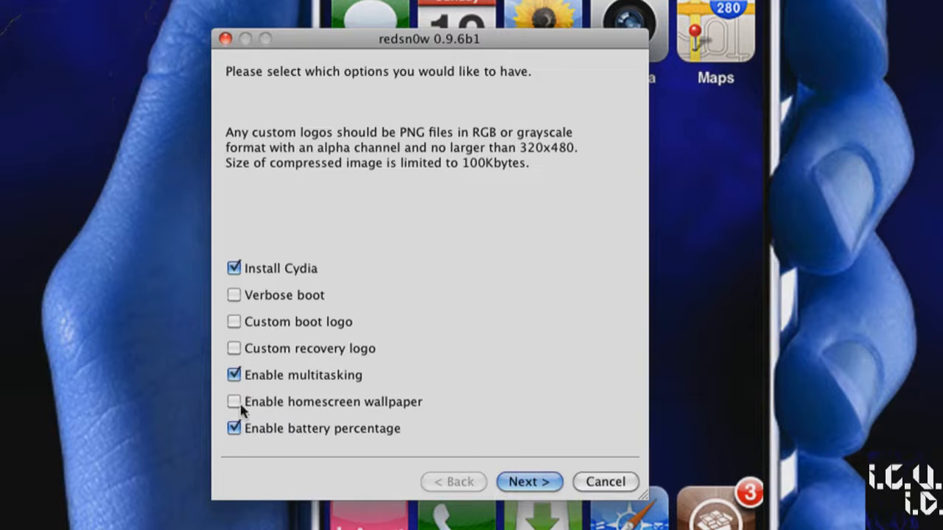
pyautogui.click(233, 402)
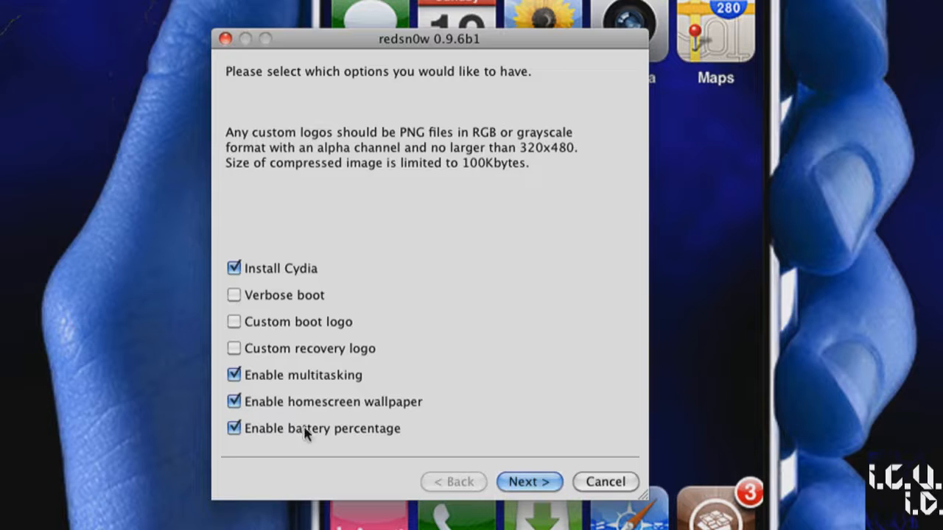
pyautogui.moveTo(309, 437)
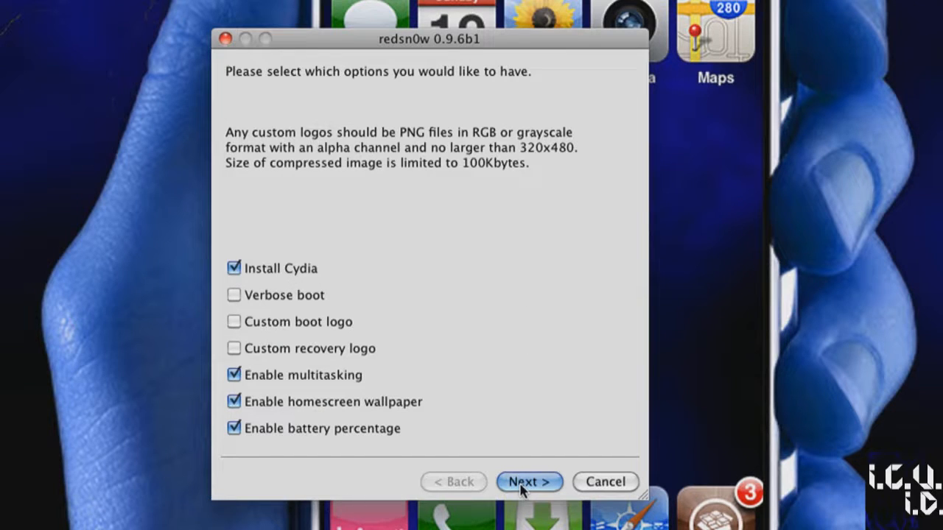
# - Accept the jailbreak options and confirm the iPhone is off and plugged in
pyautogui.click(529, 482)
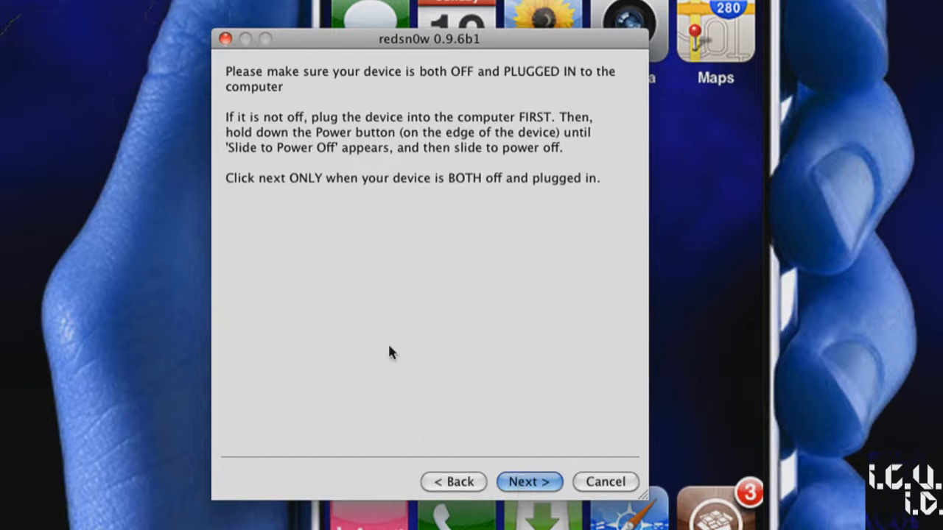
pyautogui.moveTo(400, 204)
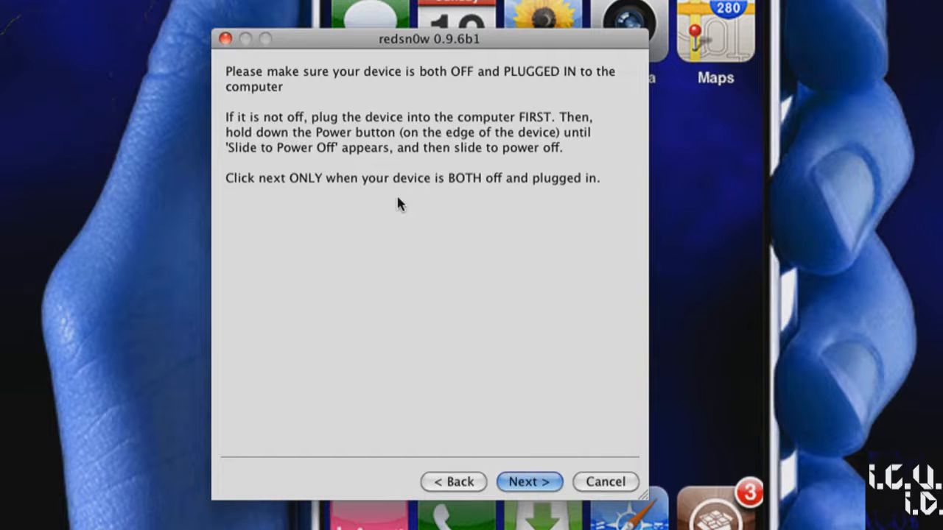
pyautogui.click(529, 482)
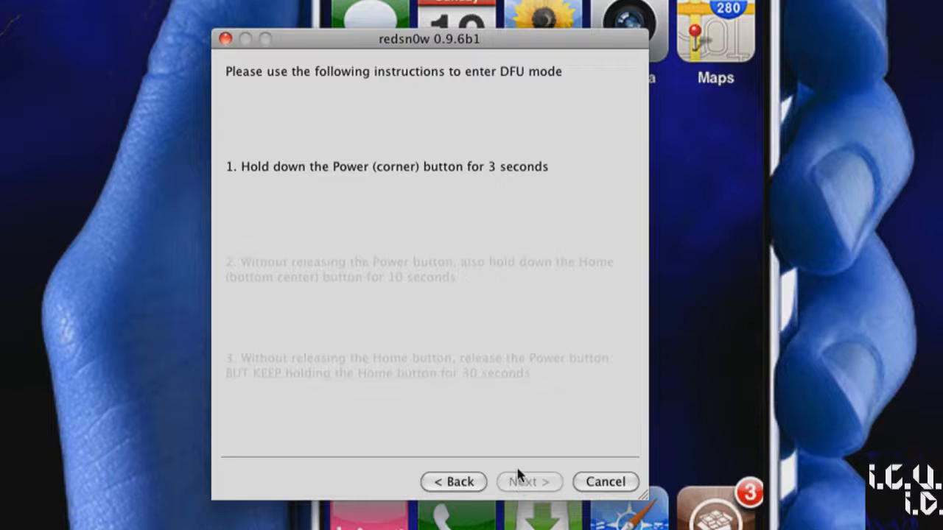
pyautogui.click(528, 481)
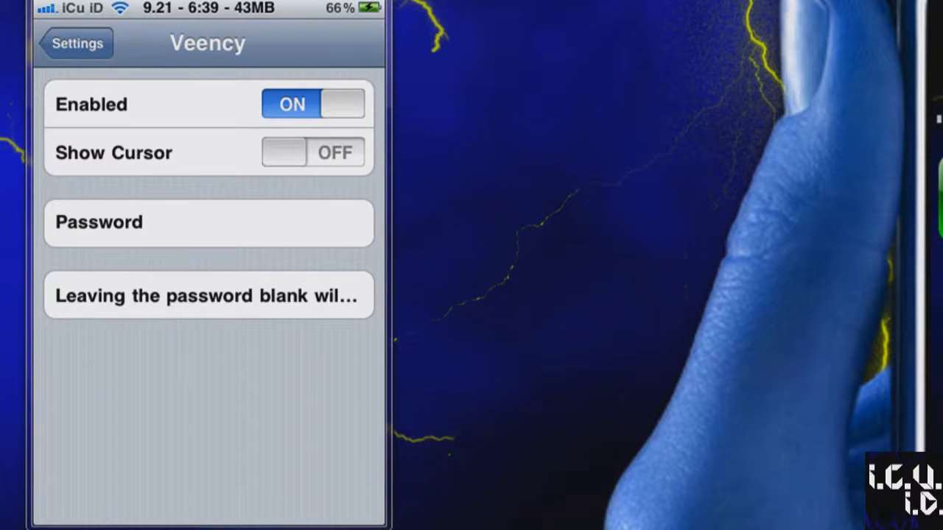
# - Leave the Veency settings page to head for Cydia
pyautogui.click(74, 43)
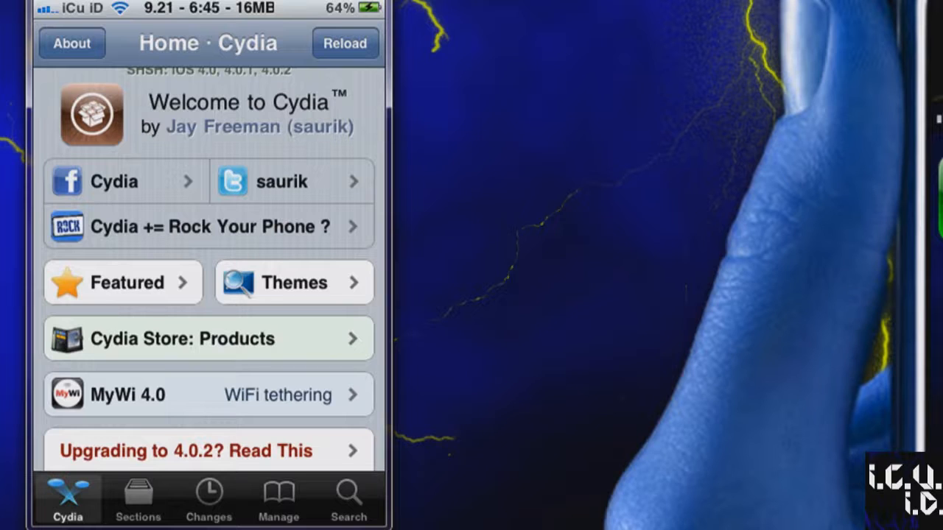
# - View Cydia's Sections and Changes pages, then the Manage page
pyautogui.click(137, 499)
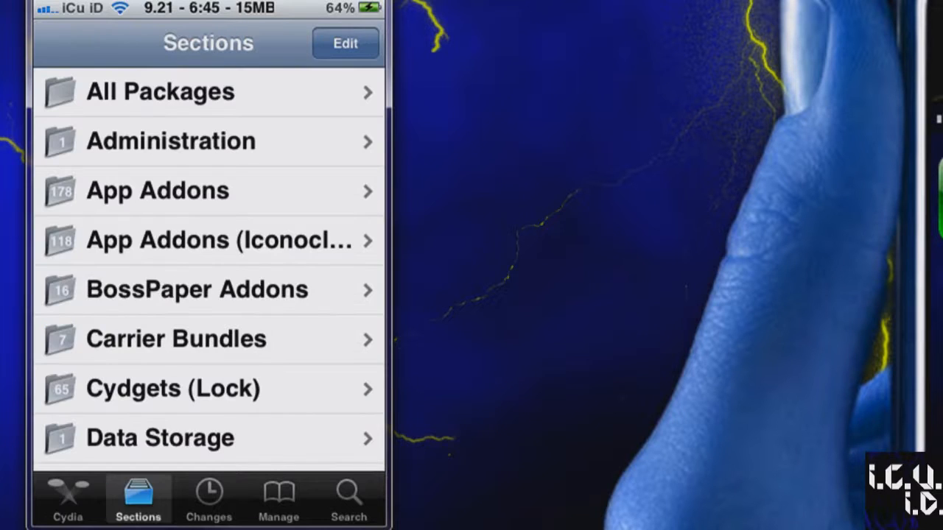
pyautogui.click(209, 500)
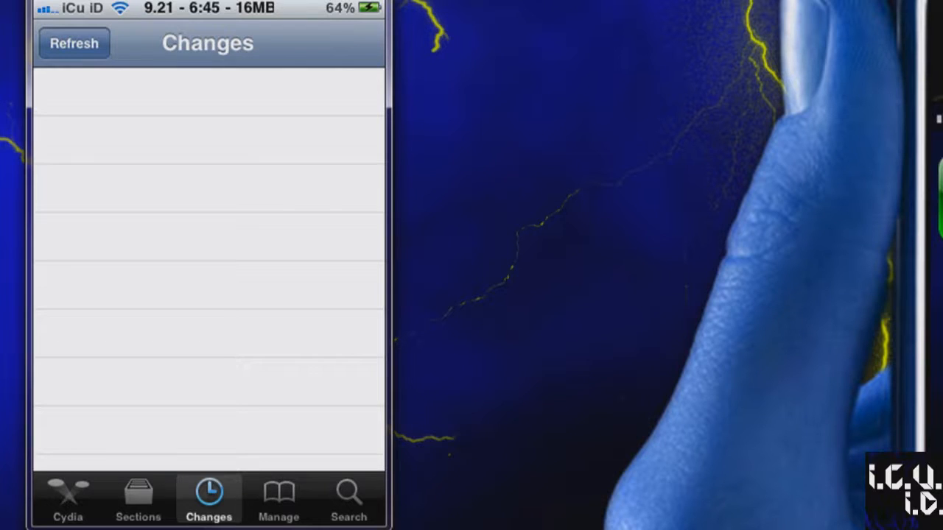
pyautogui.click(279, 500)
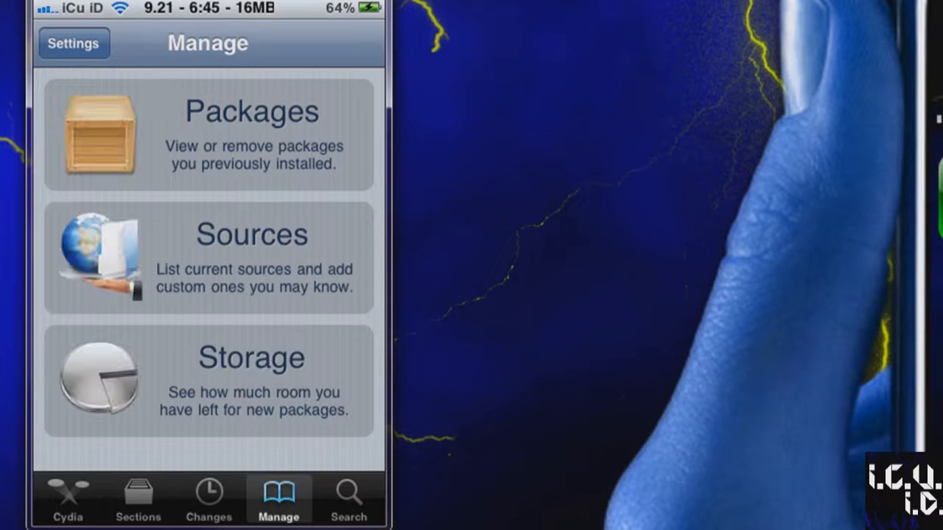